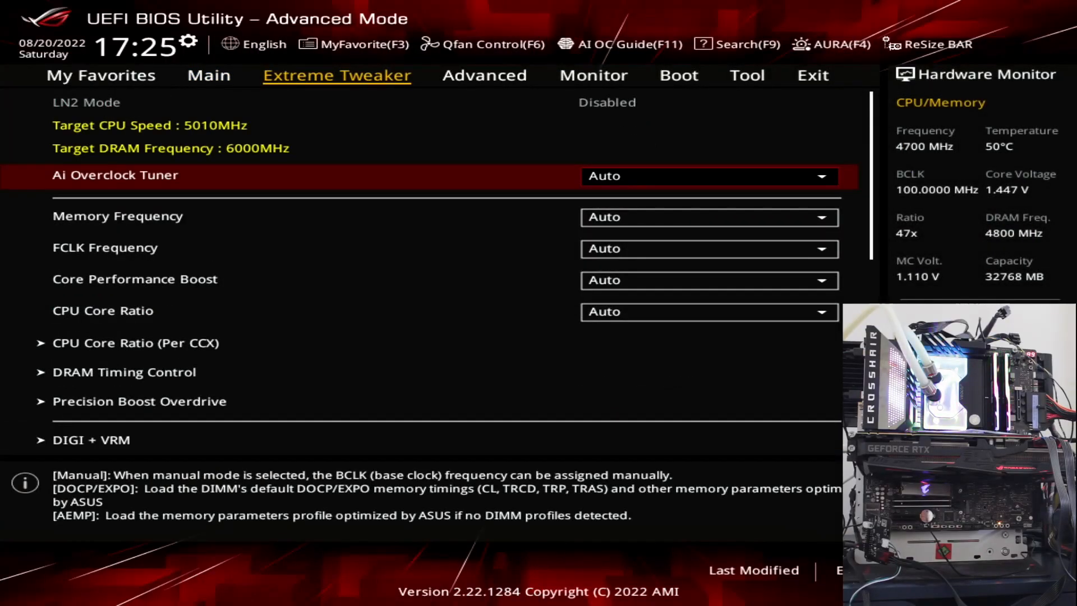
Set Ai Overclock Tuner to the EXPO II DDR5-6400 profile and eCLK Mode to Asynchronous
left_click(709, 176)
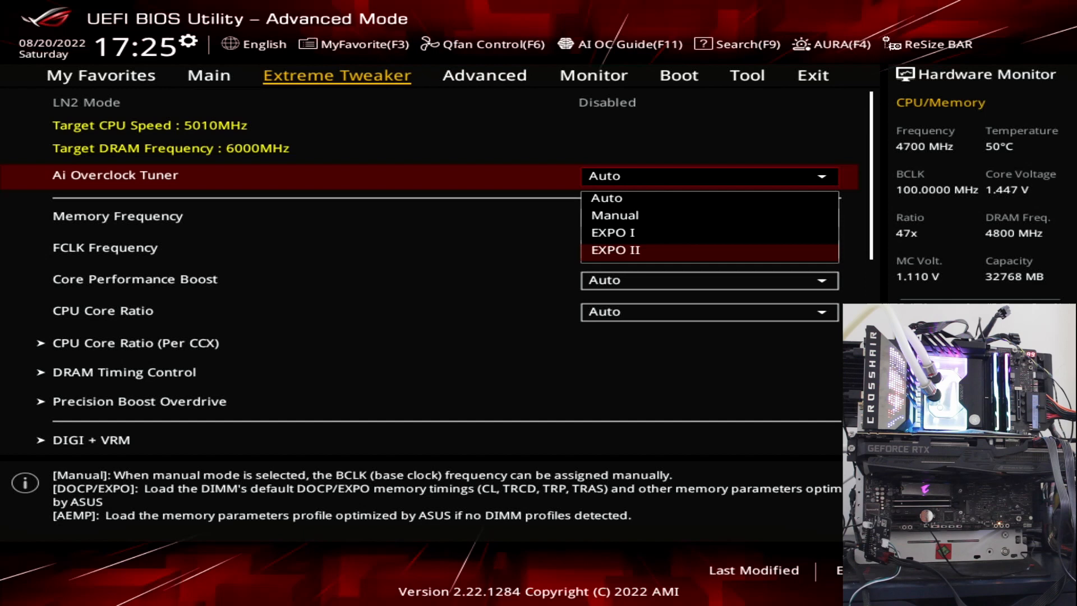
left_click(615, 250)
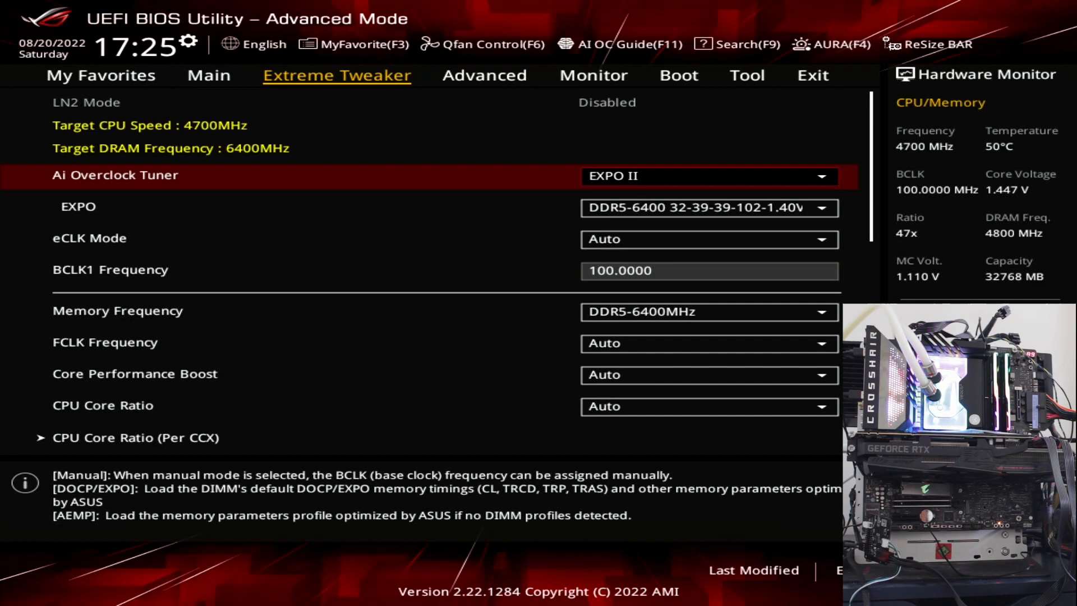
key("Down")
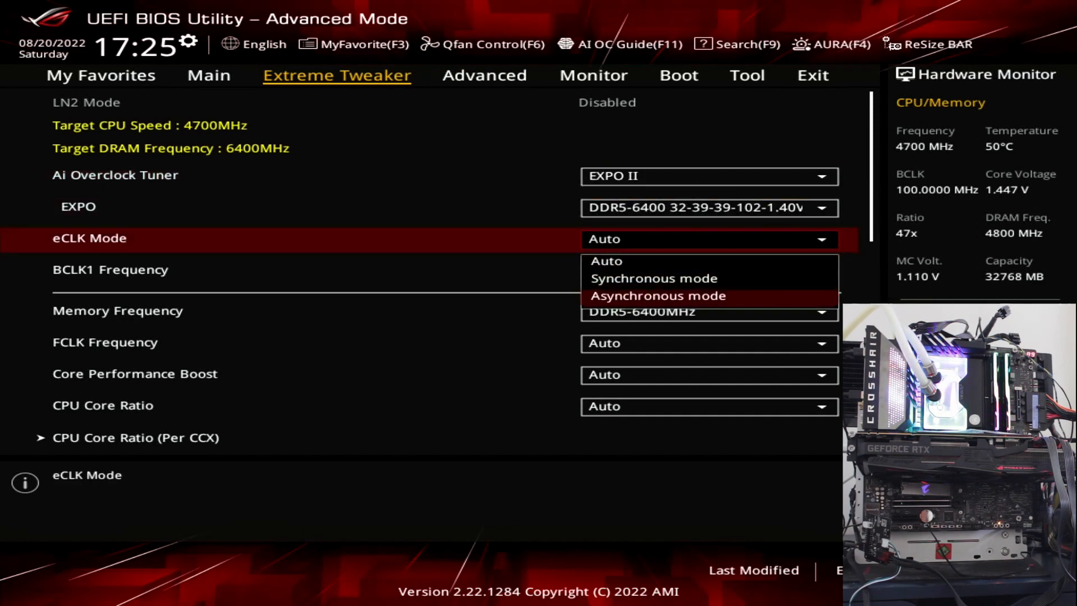
left_click(658, 296)
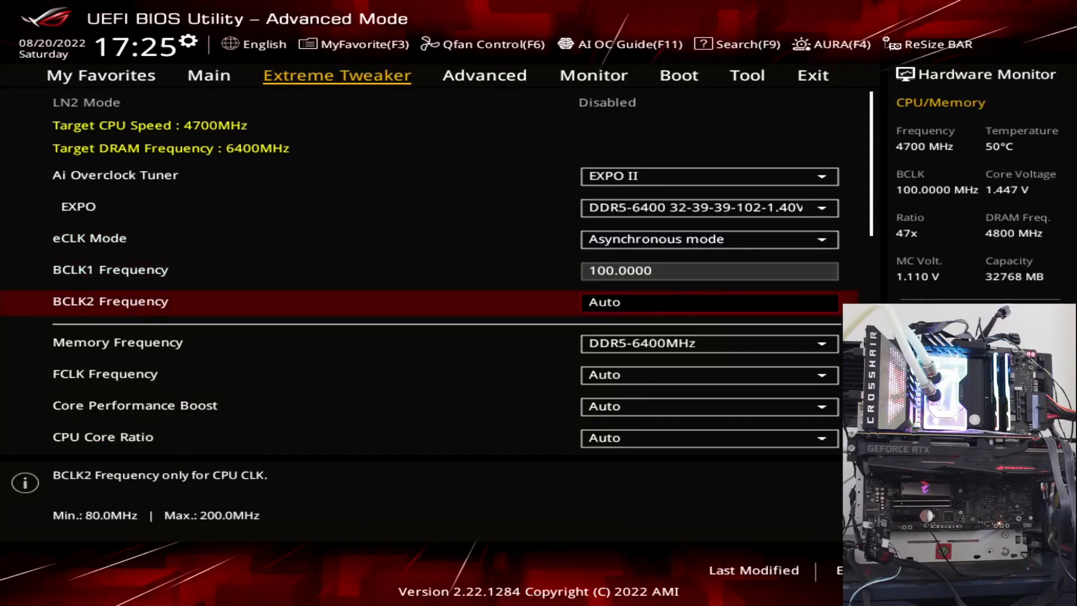
Set BCLK2 Frequency to 106.6 and Memory Frequency to DDR5-6000MHz
type("106")
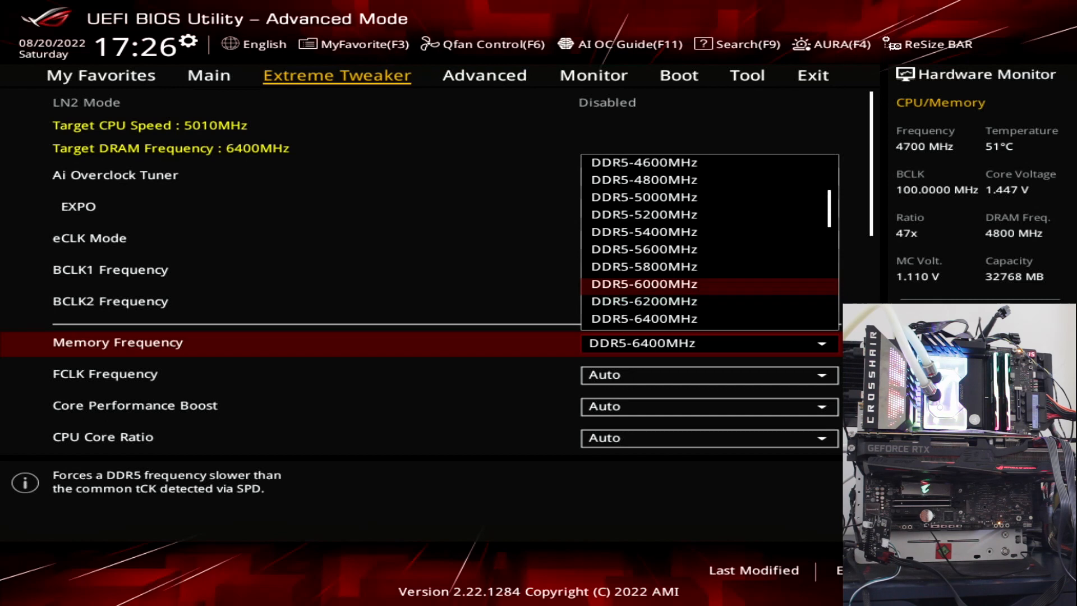
left_click(642, 284)
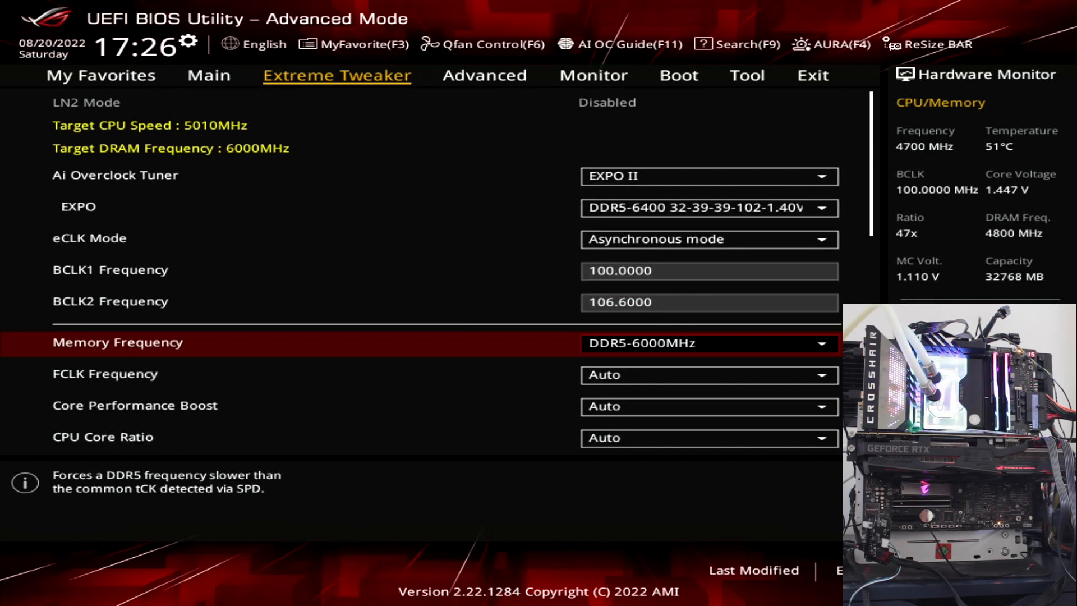
scroll("down", 3)
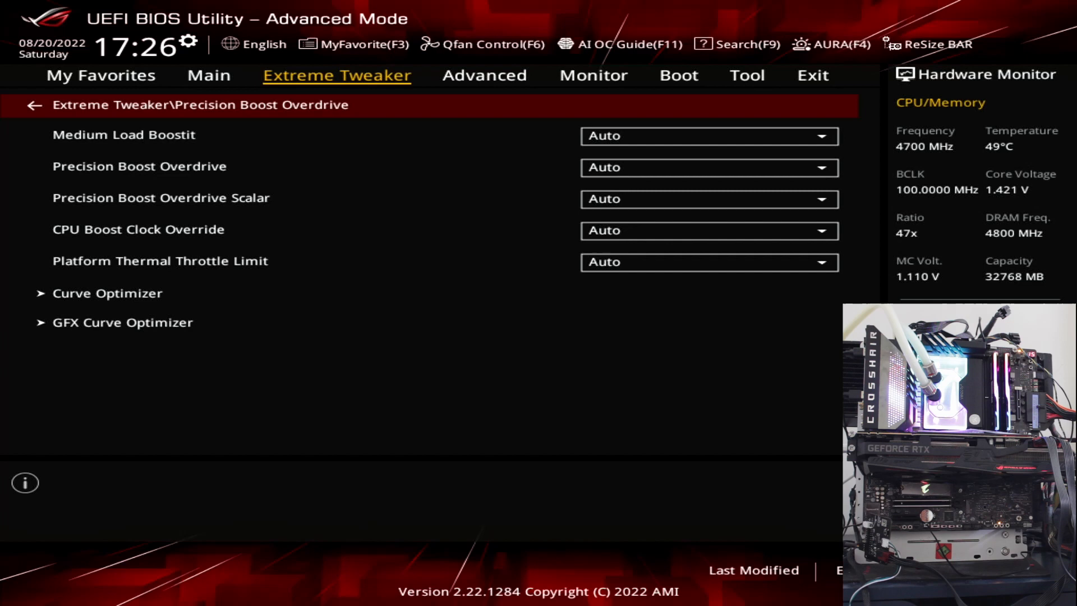
Enable Precision Boost Overdrive with CPU Boost Clock Override negative at a maximum of 75
left_click(709, 168)
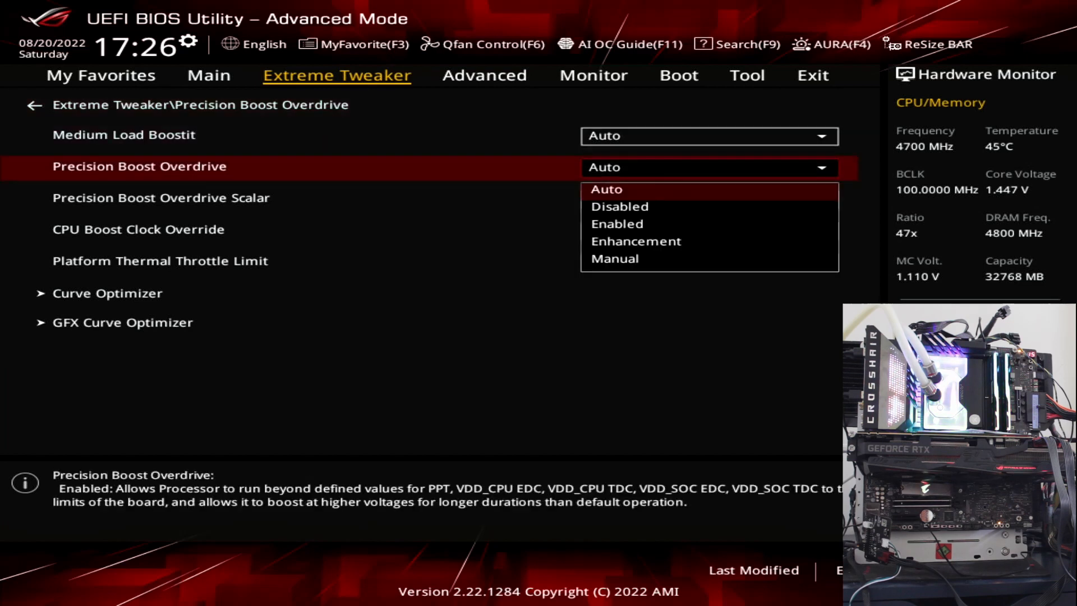
left_click(616, 223)
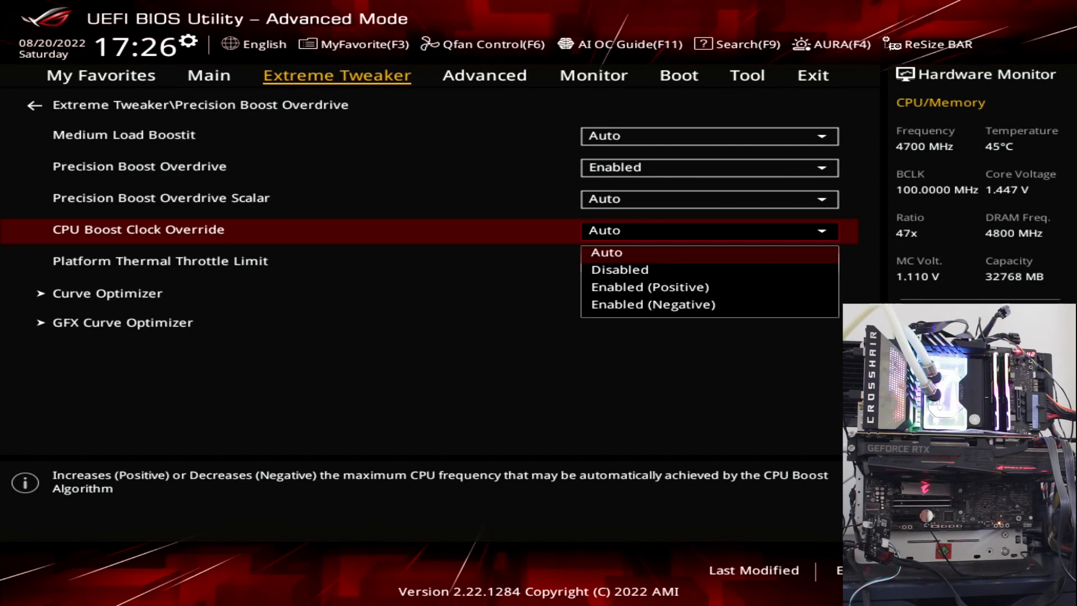
left_click(653, 304)
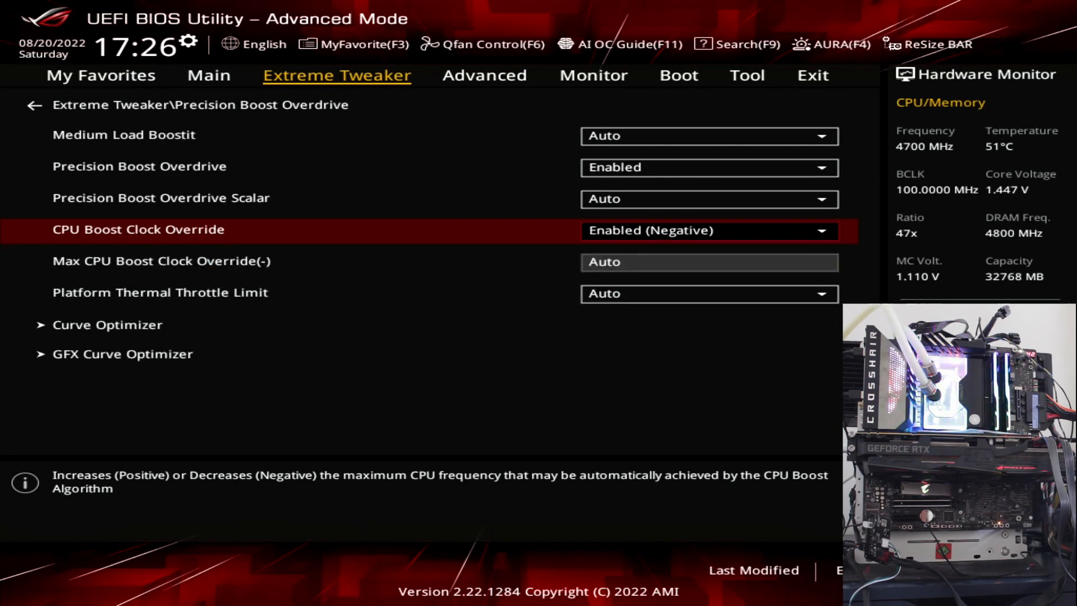
type("75")
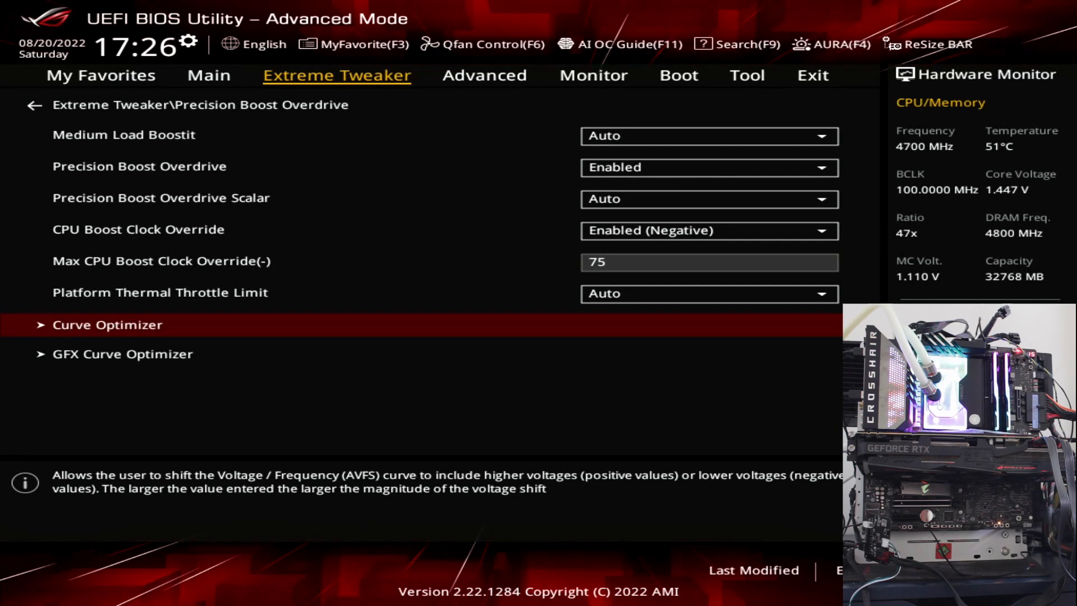
Set Curve Optimizer to Per Core with positive magnitudes such as 21, 3 and 6 on each core
left_click(107, 325)
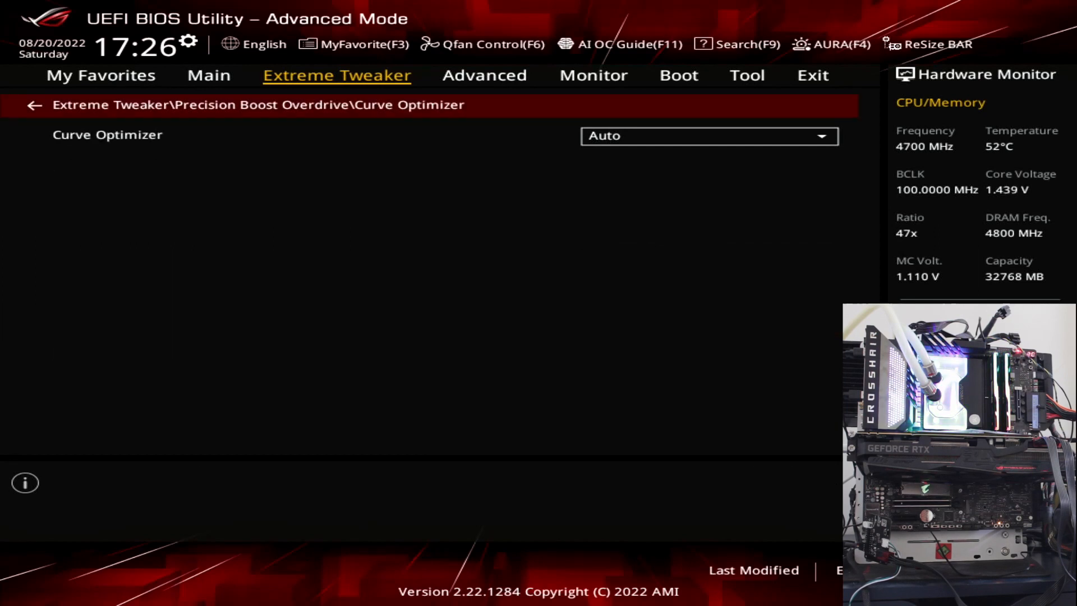
left_click(709, 136)
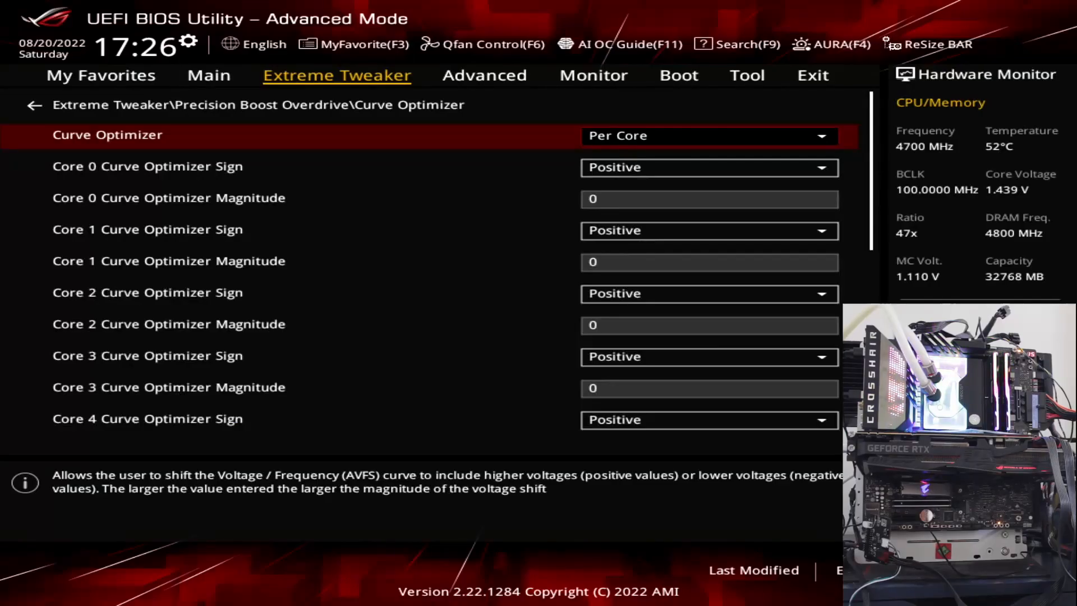
scroll("down", 3)
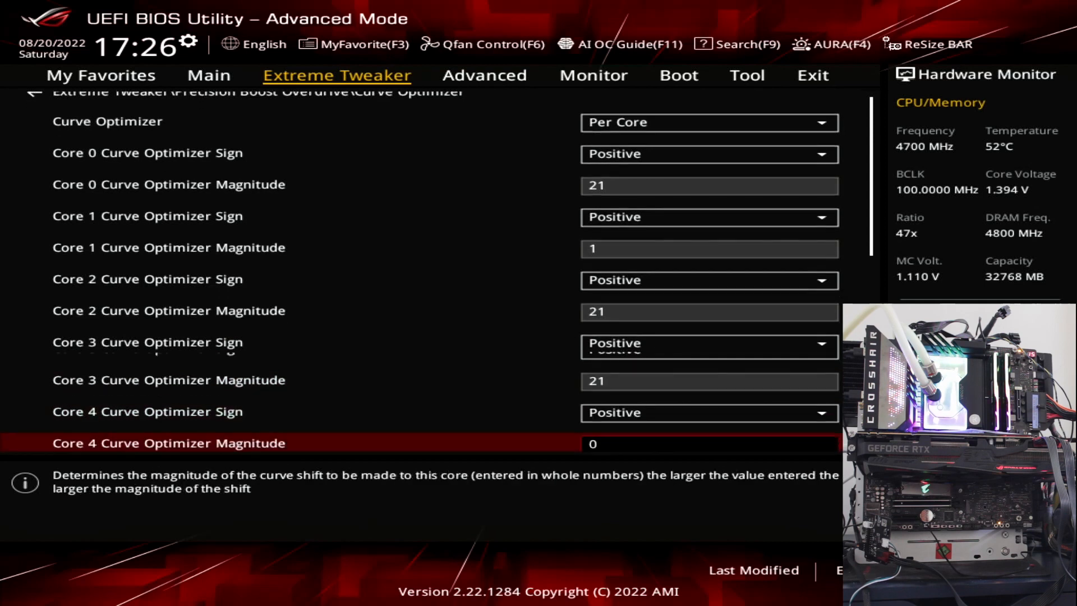
scroll("down", 3)
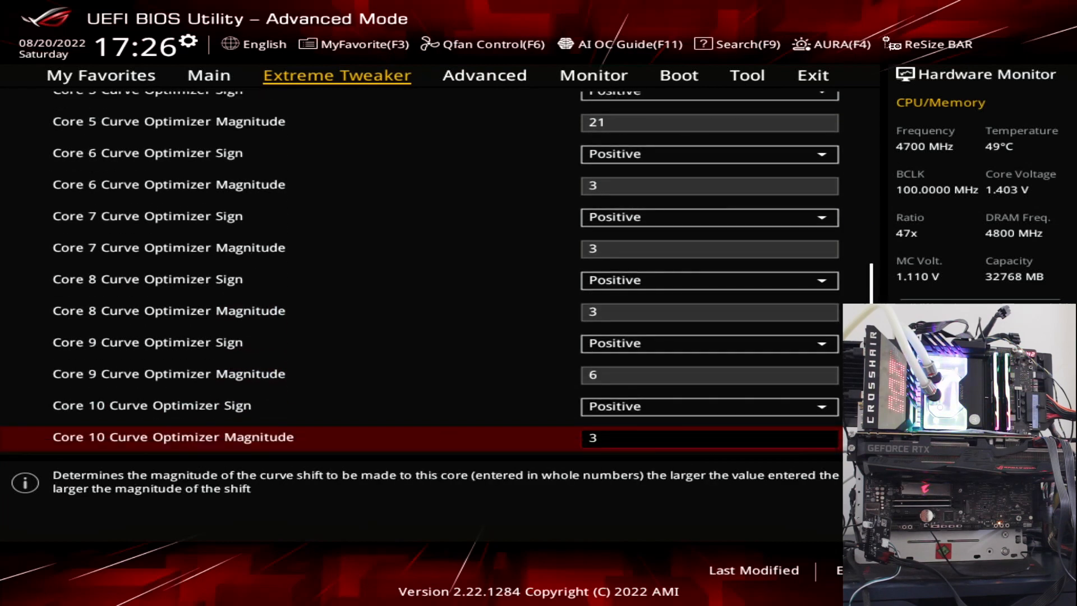
scroll("down", 3)
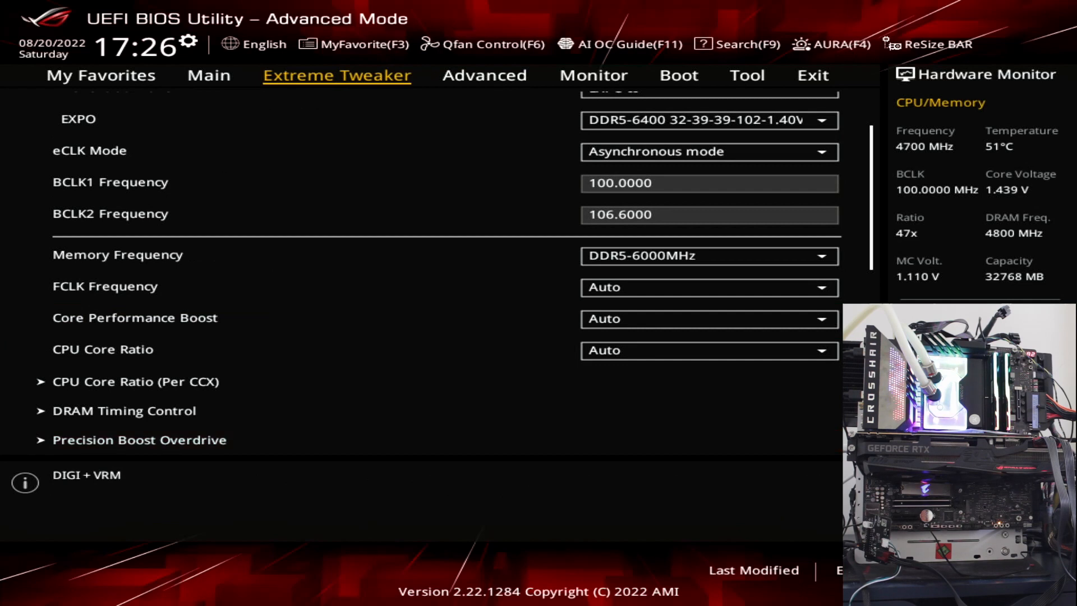
Set CPU Core Voltage to Offset Mode at 0.03500, then save changes and reset into Windows
scroll("down", 3)
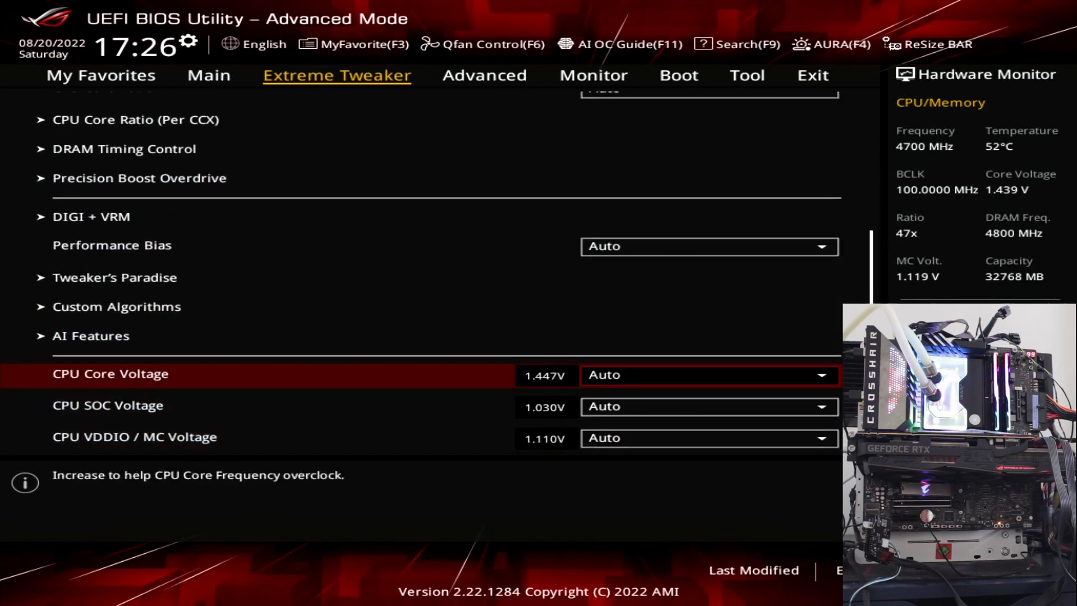
left_click(708, 375)
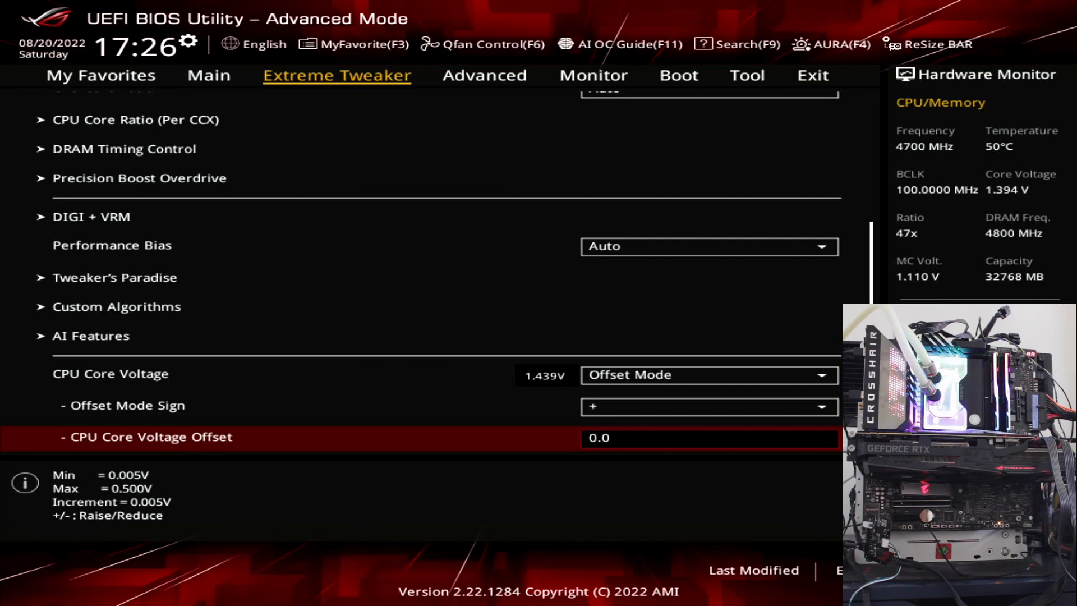
type("0.03500")
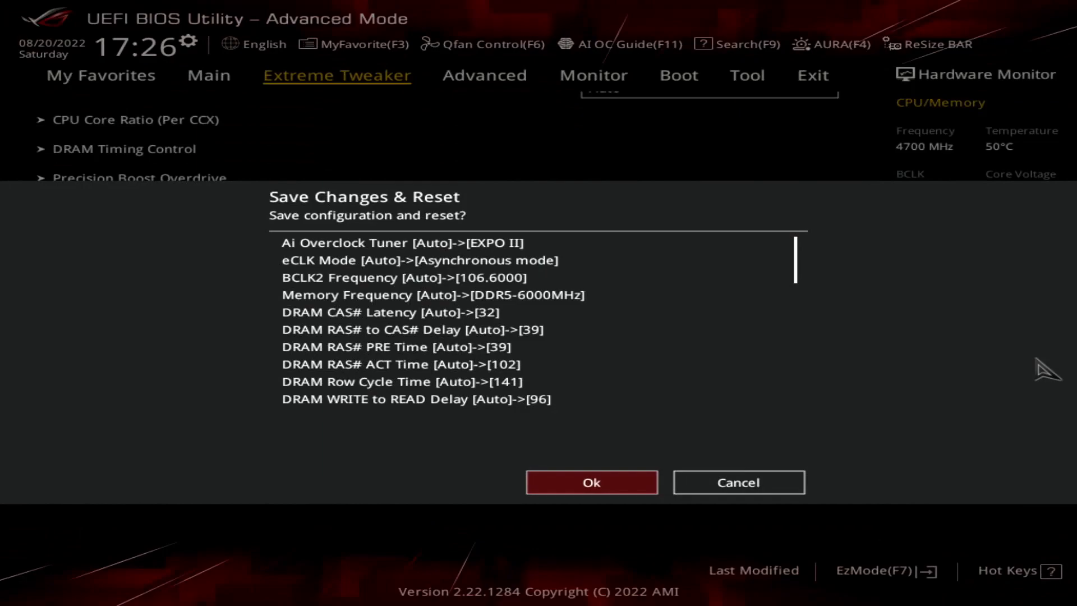
left_click(591, 481)
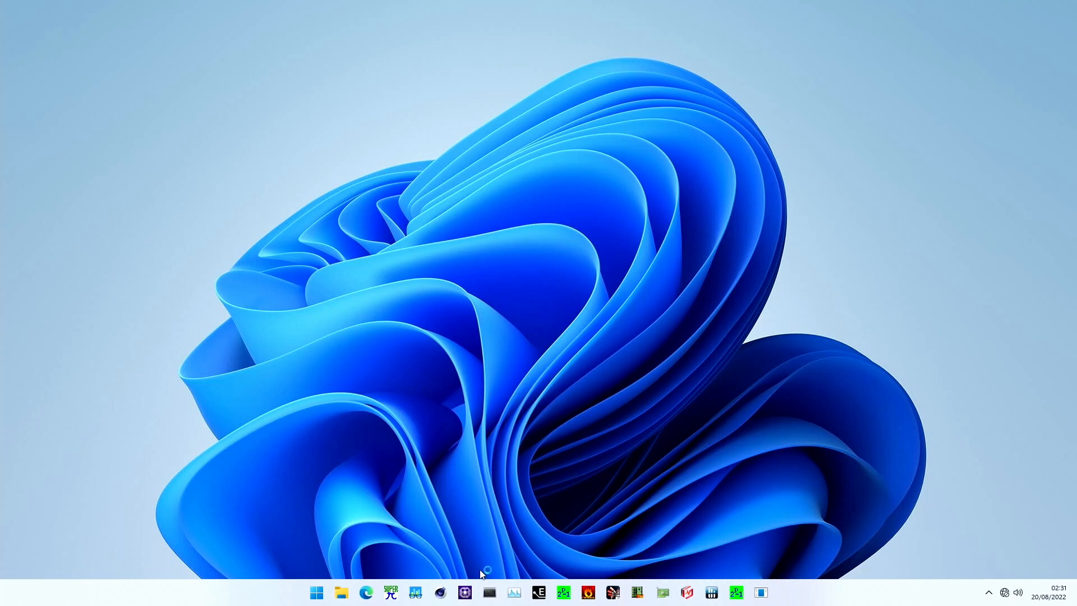
Start a 1M-digit Super PI calculation while CPU-Z monitors the Ryzen 9 7900X
left_click(465, 592)
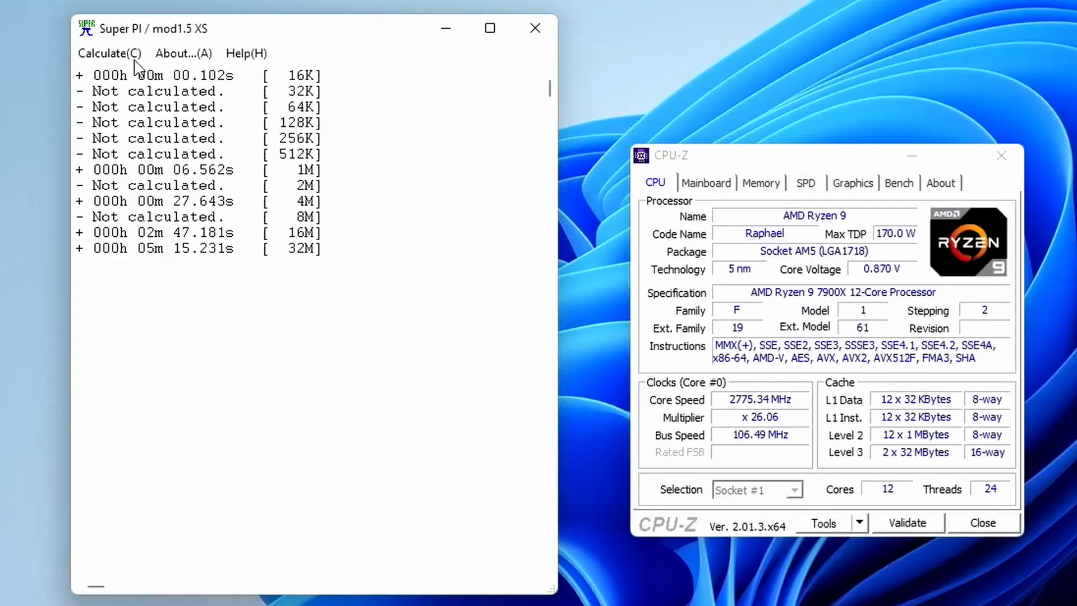
left_click(109, 53)
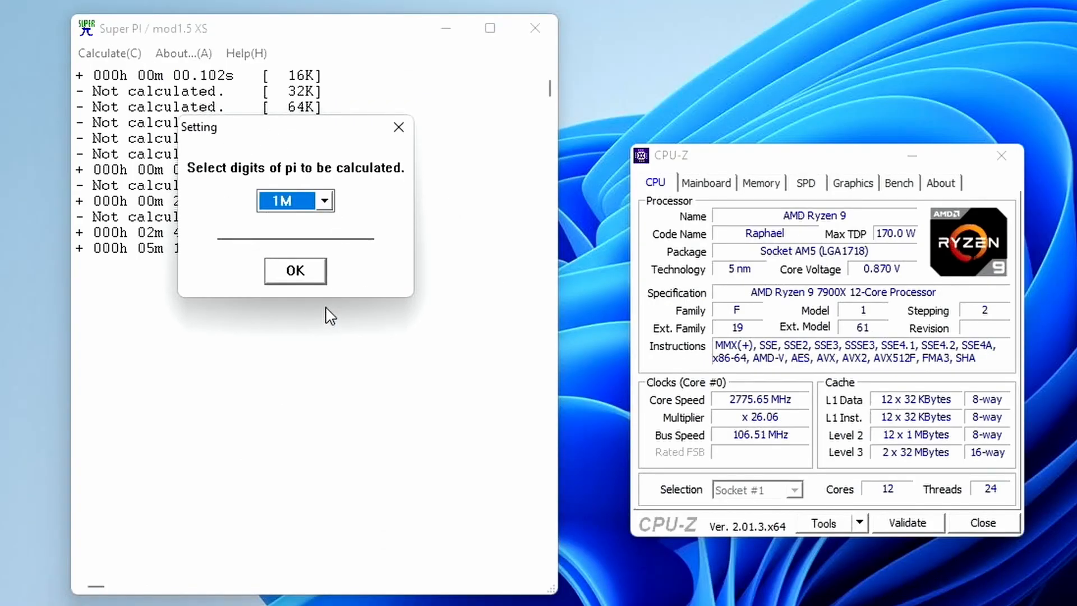
left_click(295, 271)
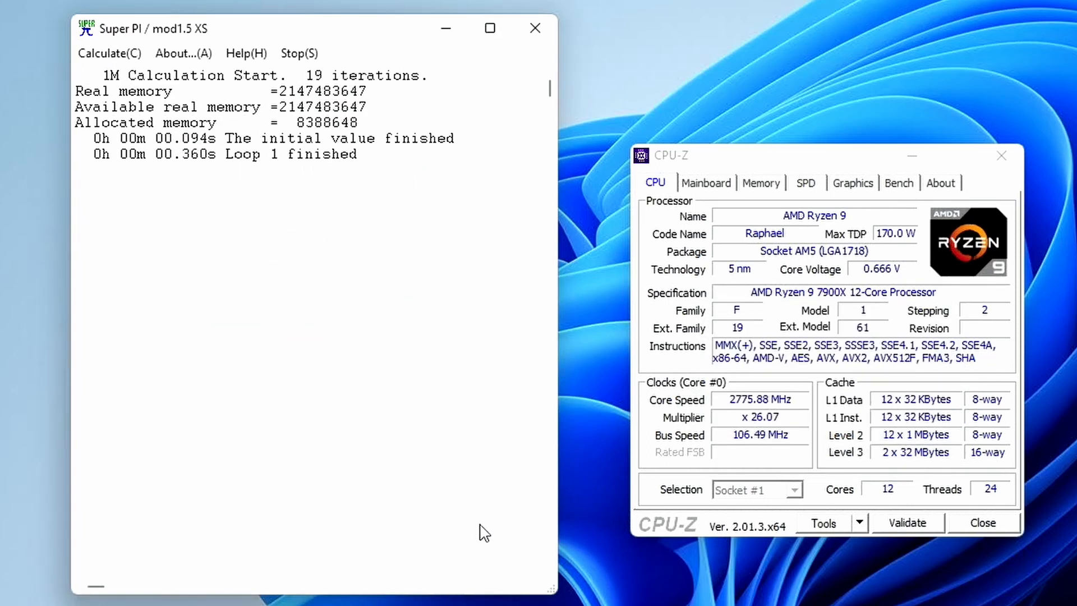